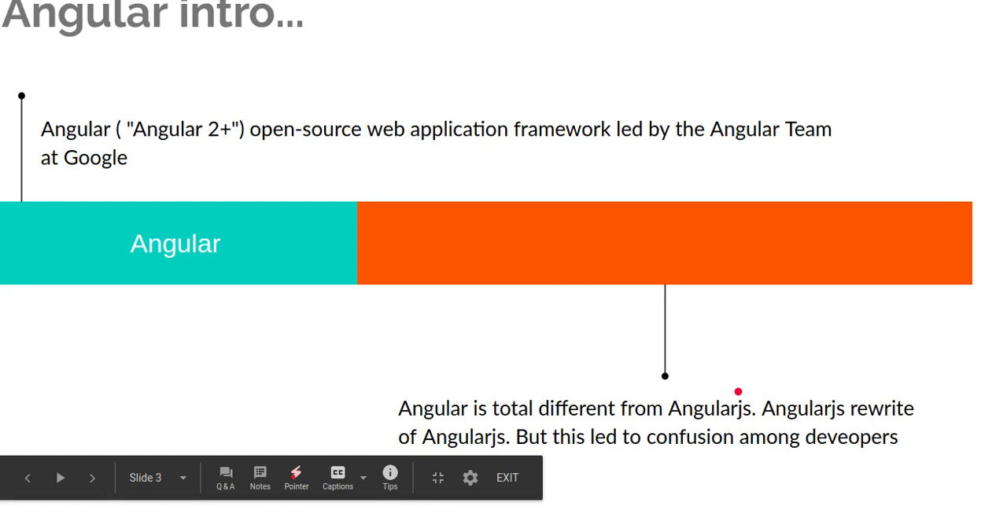
# - Advance to the 'What we Learn in this Angular tutorial series' topics slide
pyautogui.click(91, 478)
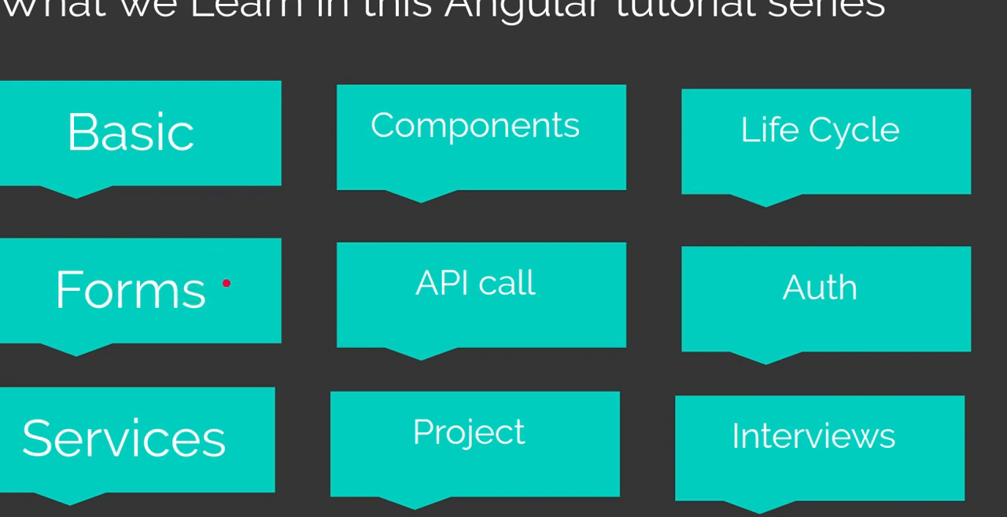
pyautogui.moveTo(461, 321)
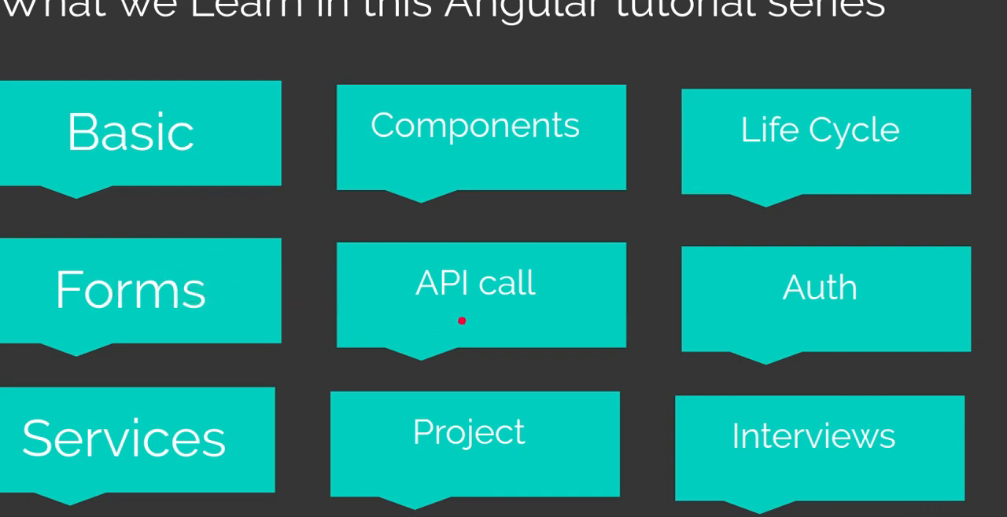